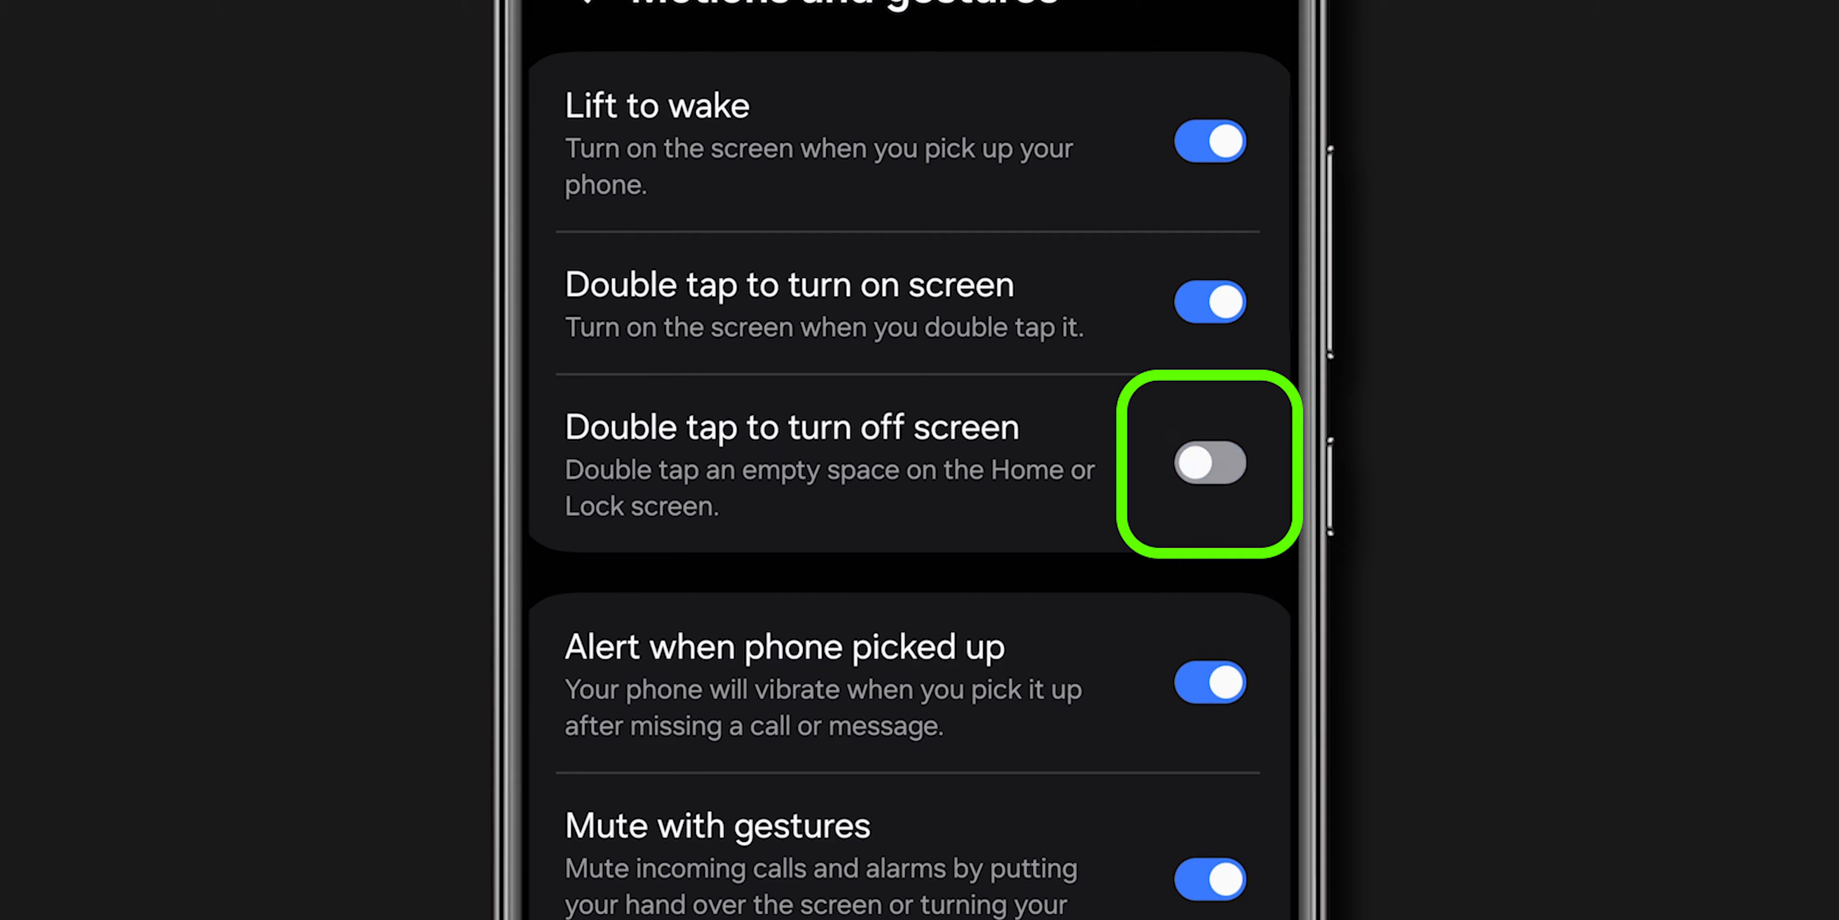
# Switch on 'Double tap to turn off screen' in Motions and gestures.
pyautogui.click(1211, 462)
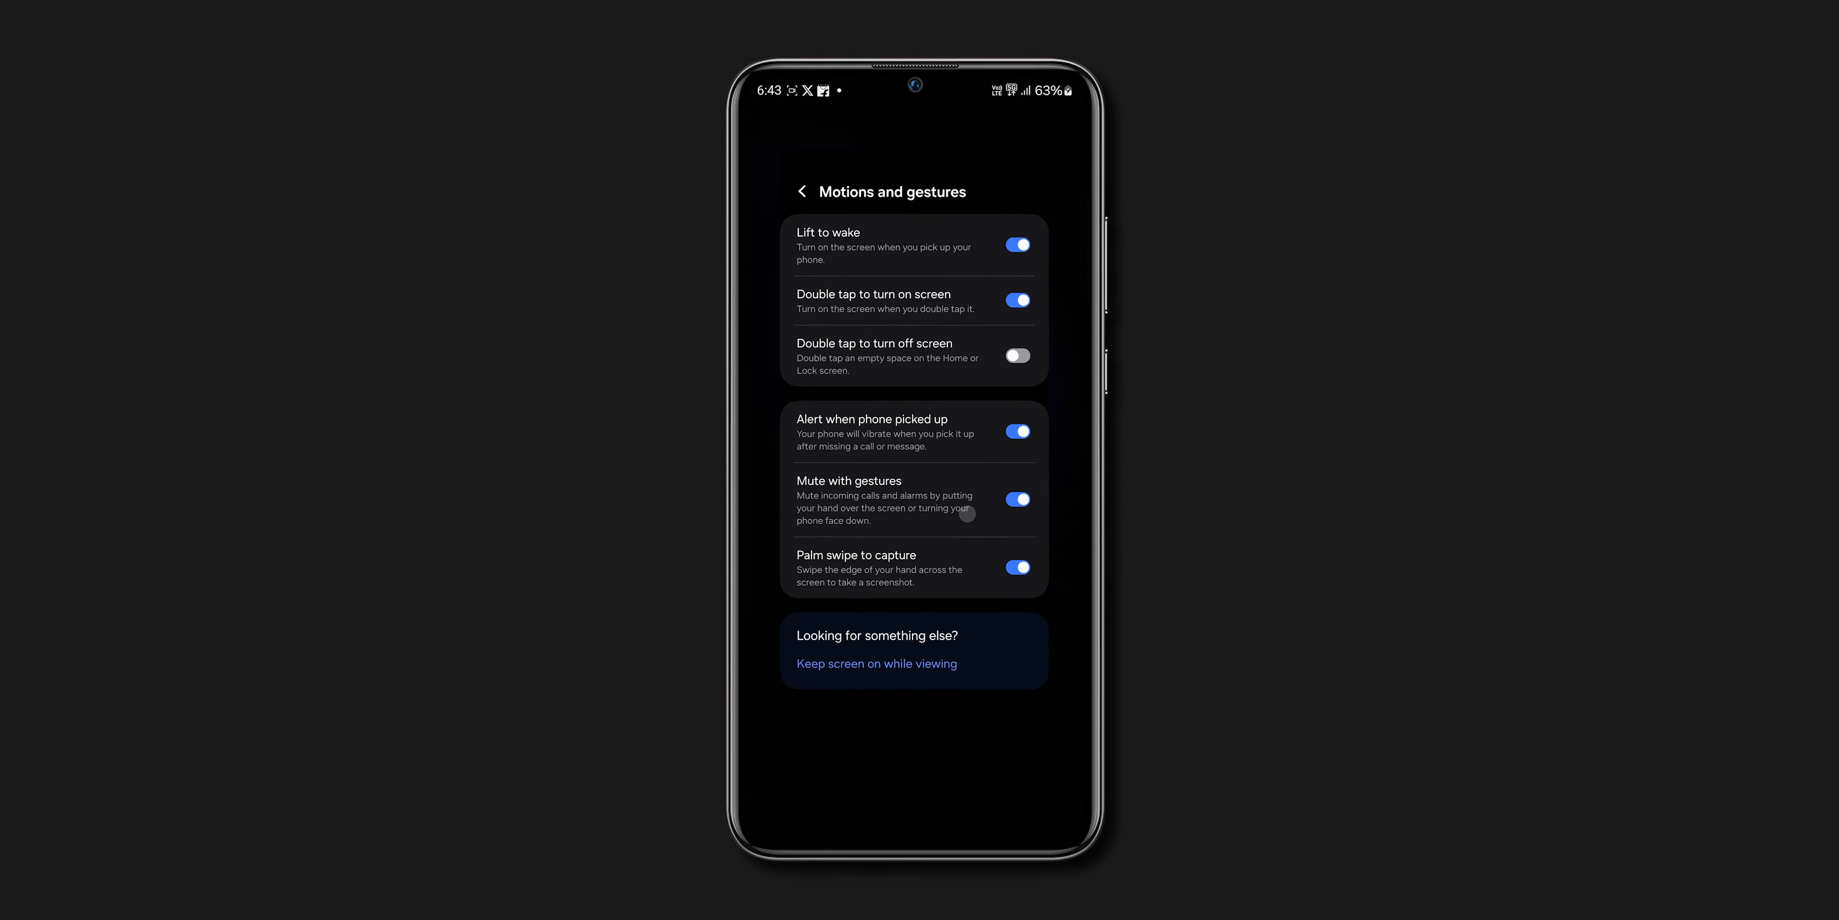
pyautogui.click(1015, 355)
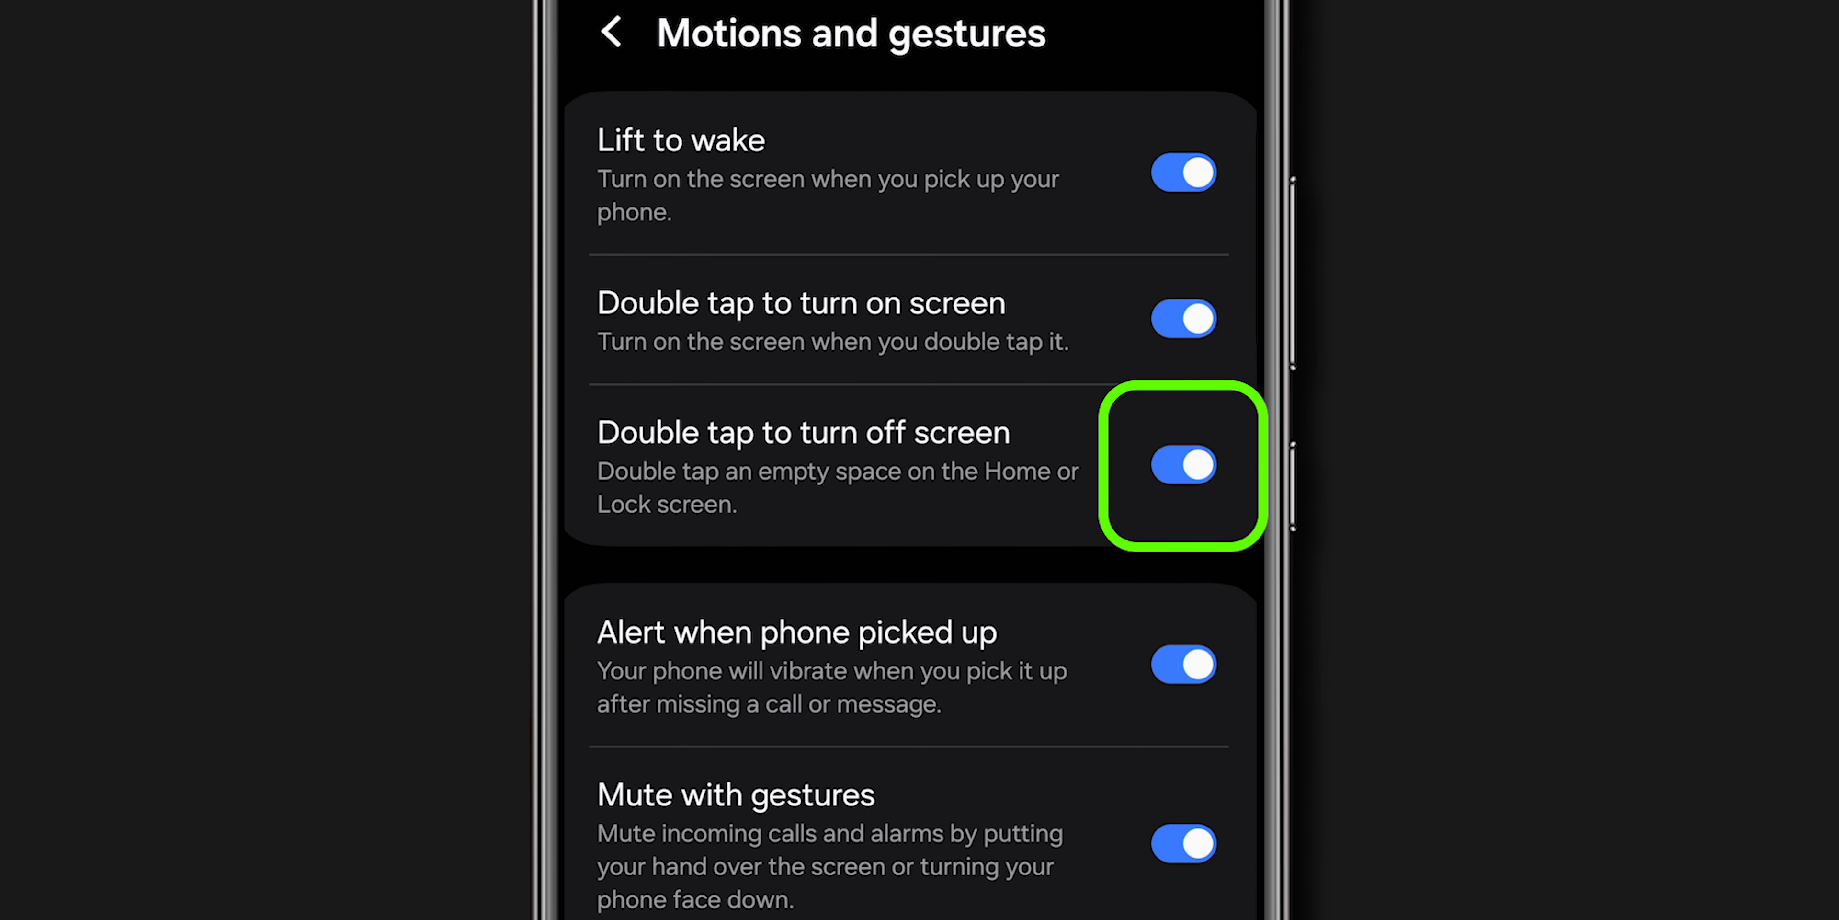